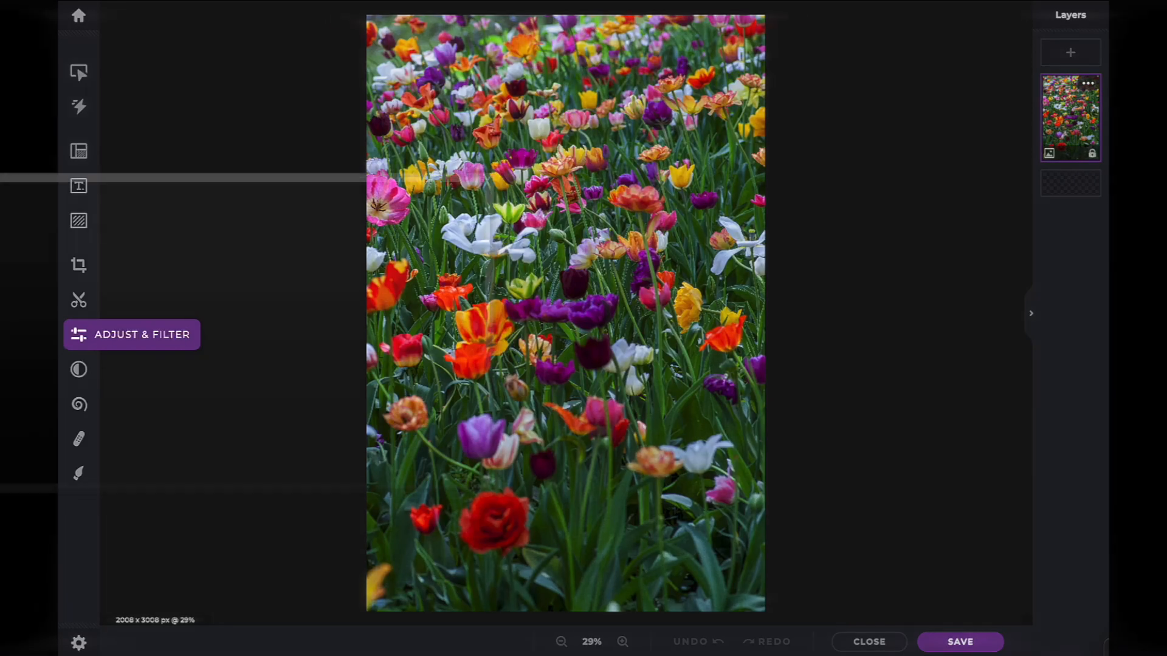
# - Show the Adjust tools with the Color sliders for the tulip photo
pyautogui.click(78, 334)
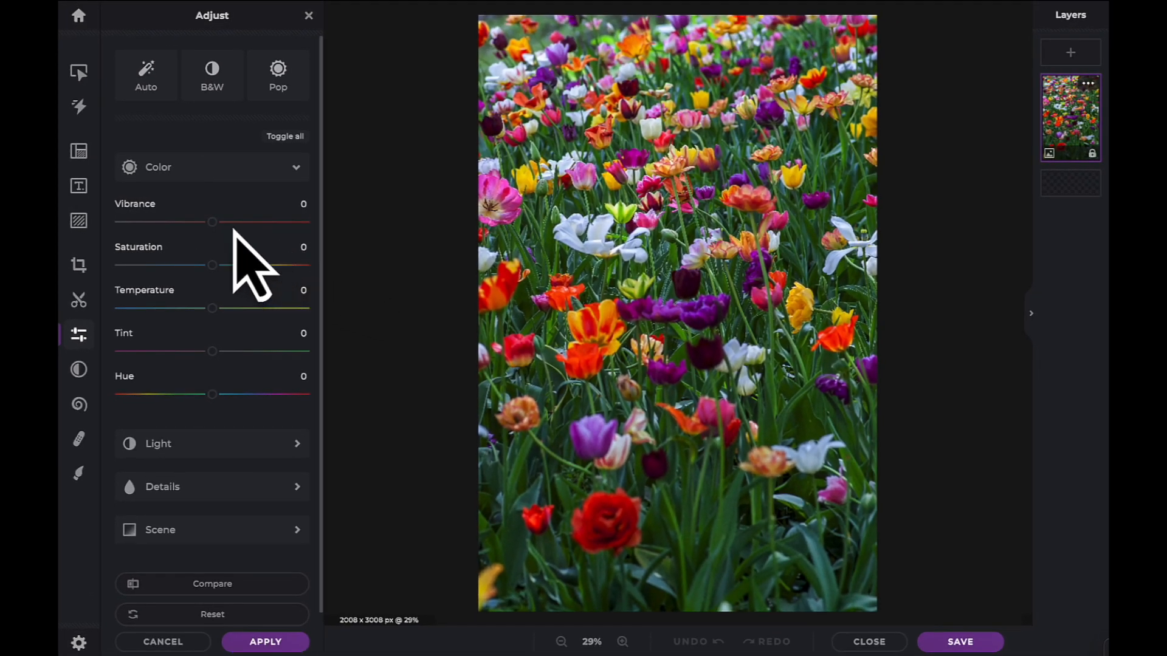
pyautogui.moveTo(211, 221); pyautogui.dragTo(225, 221)
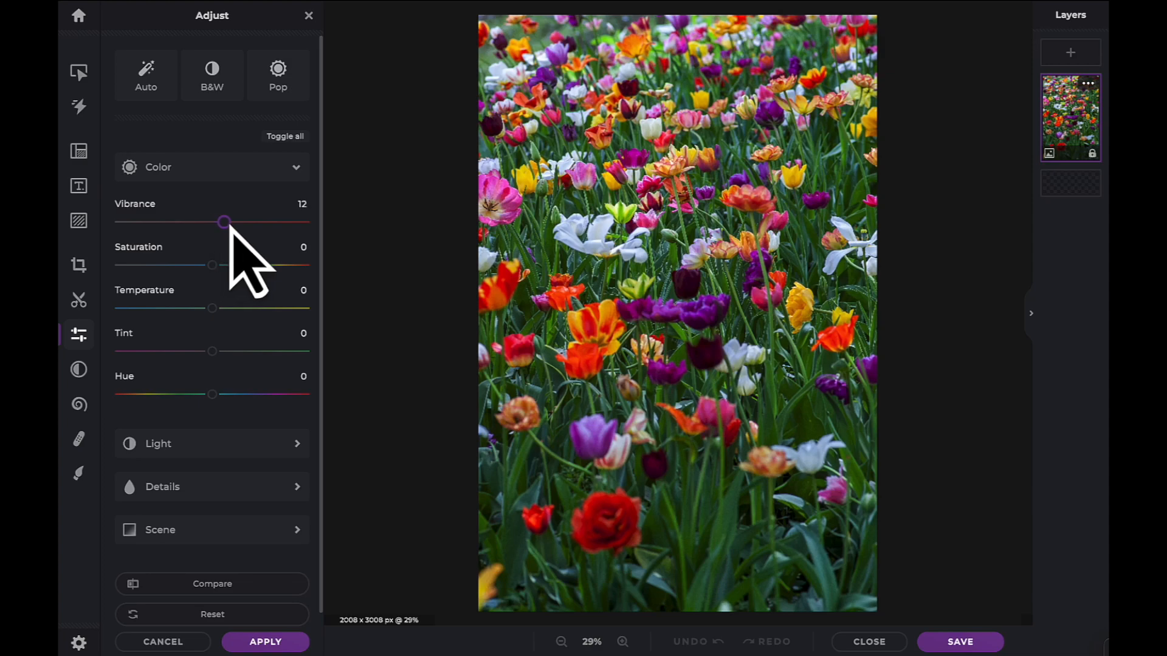
pyautogui.moveTo(225, 222); pyautogui.dragTo(267, 221)
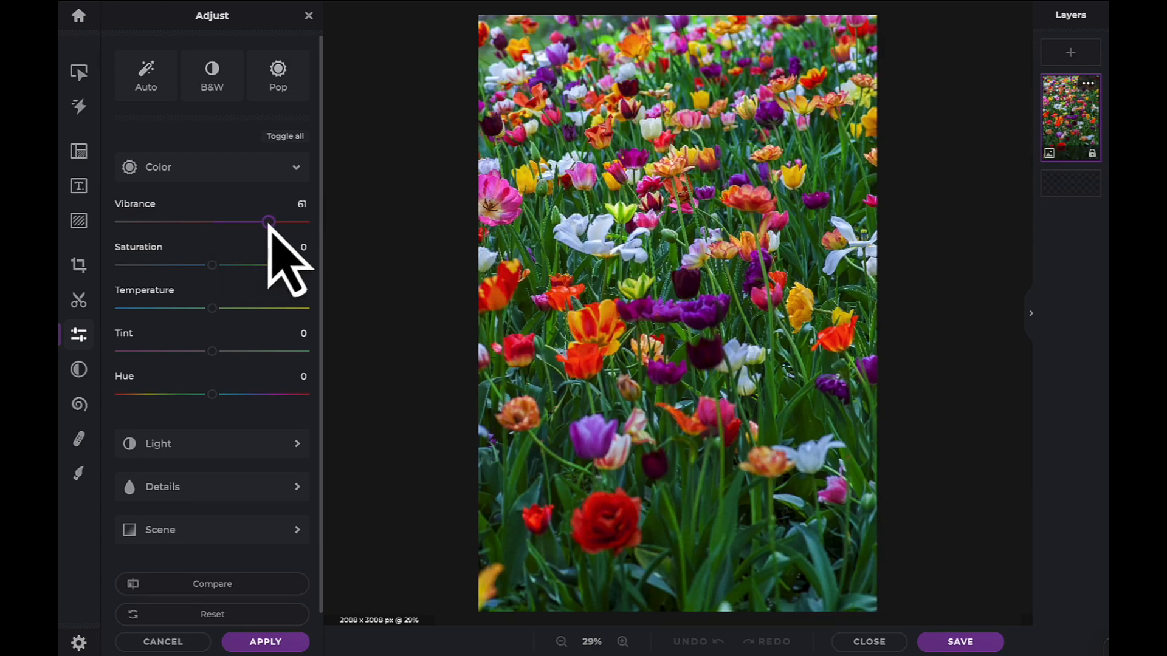
pyautogui.moveTo(267, 222); pyautogui.dragTo(193, 221)
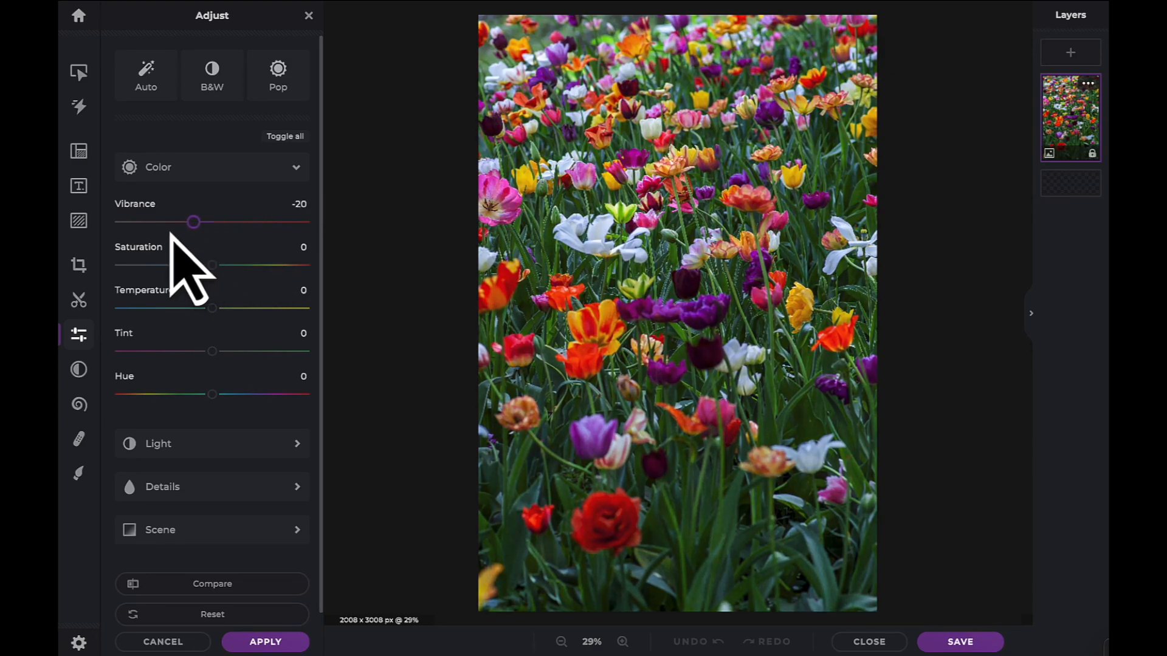
pyautogui.moveTo(193, 221); pyautogui.dragTo(131, 221)
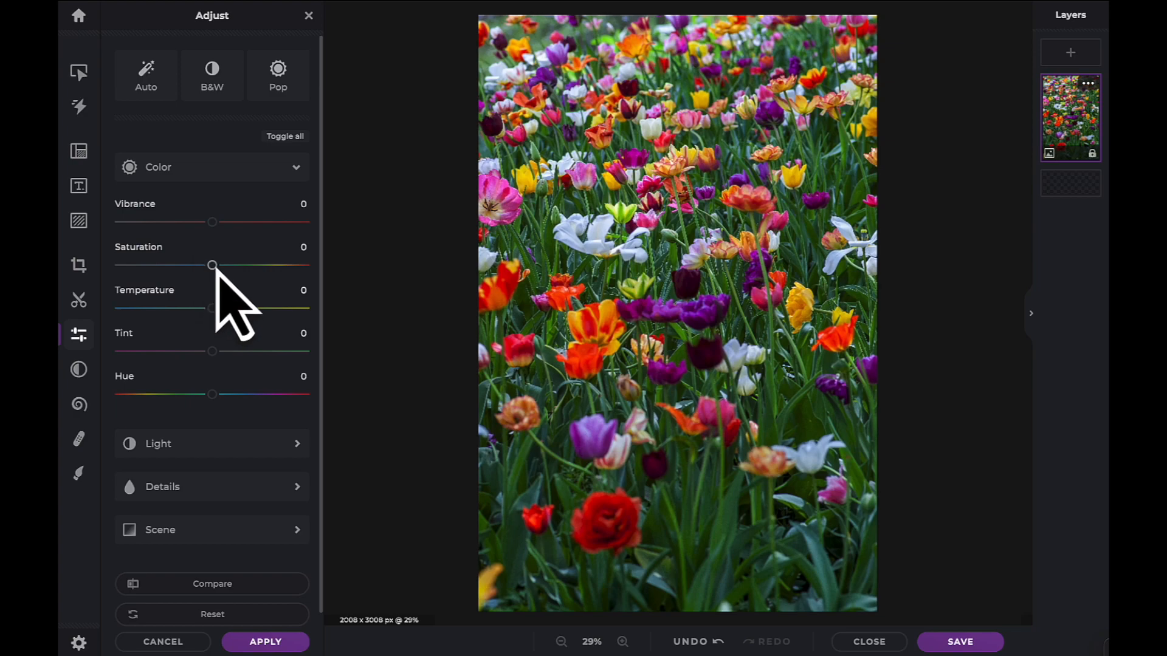
pyautogui.moveTo(211, 265); pyautogui.dragTo(220, 265)
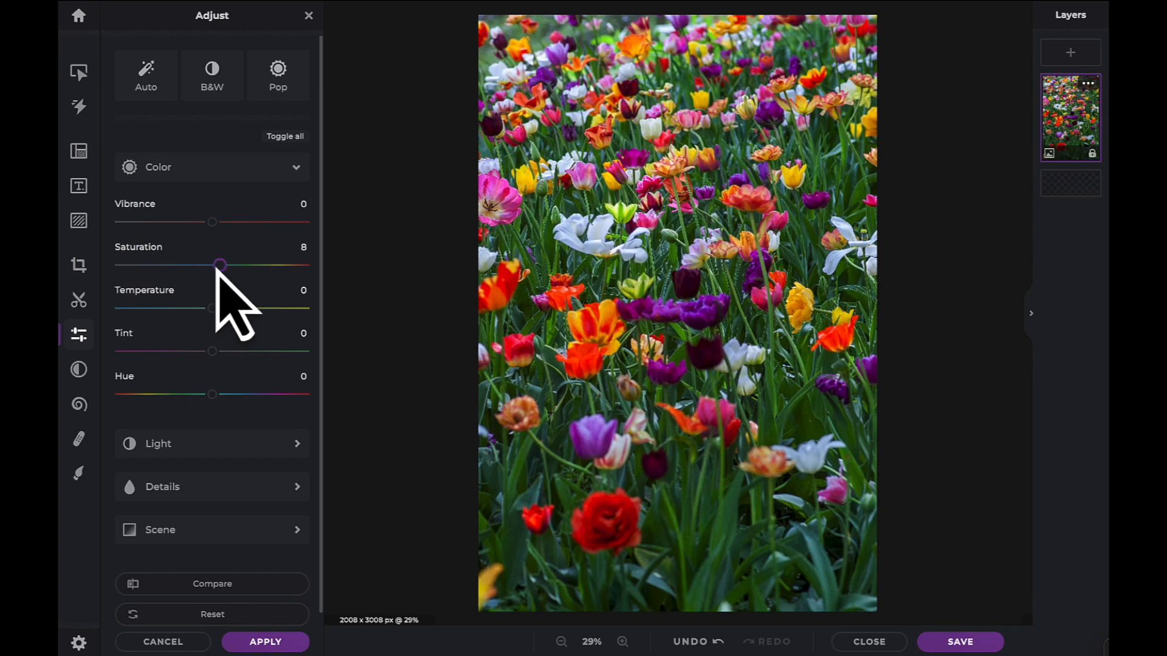
pyautogui.moveTo(220, 265); pyautogui.dragTo(297, 265)
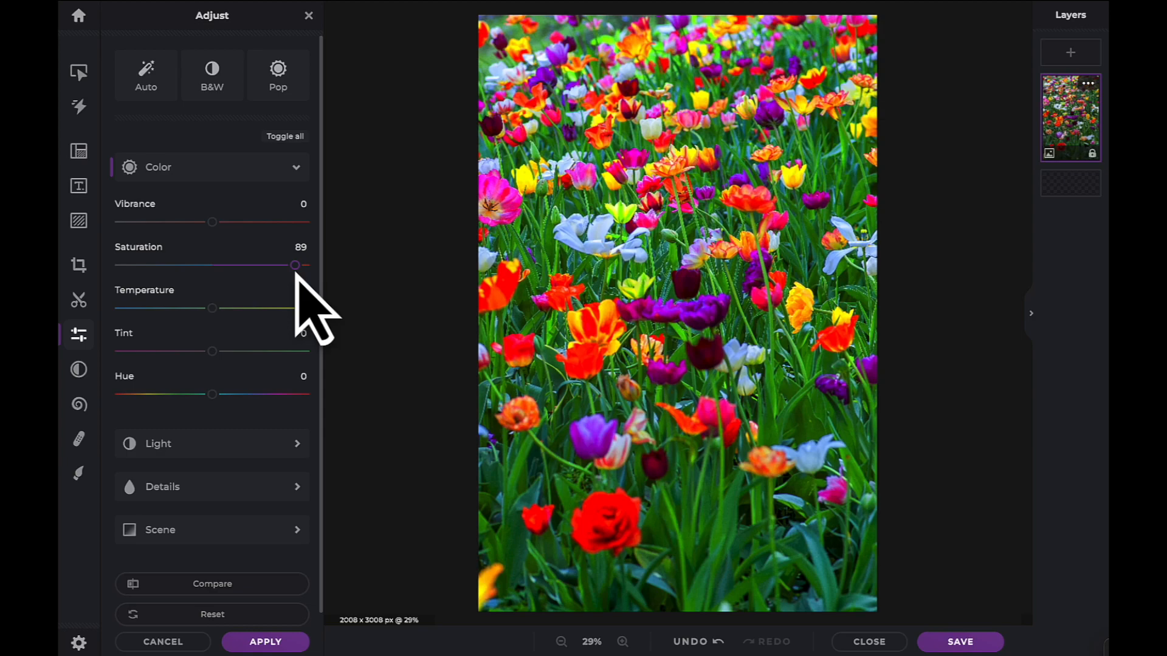
pyautogui.moveTo(296, 265); pyautogui.dragTo(148, 265)
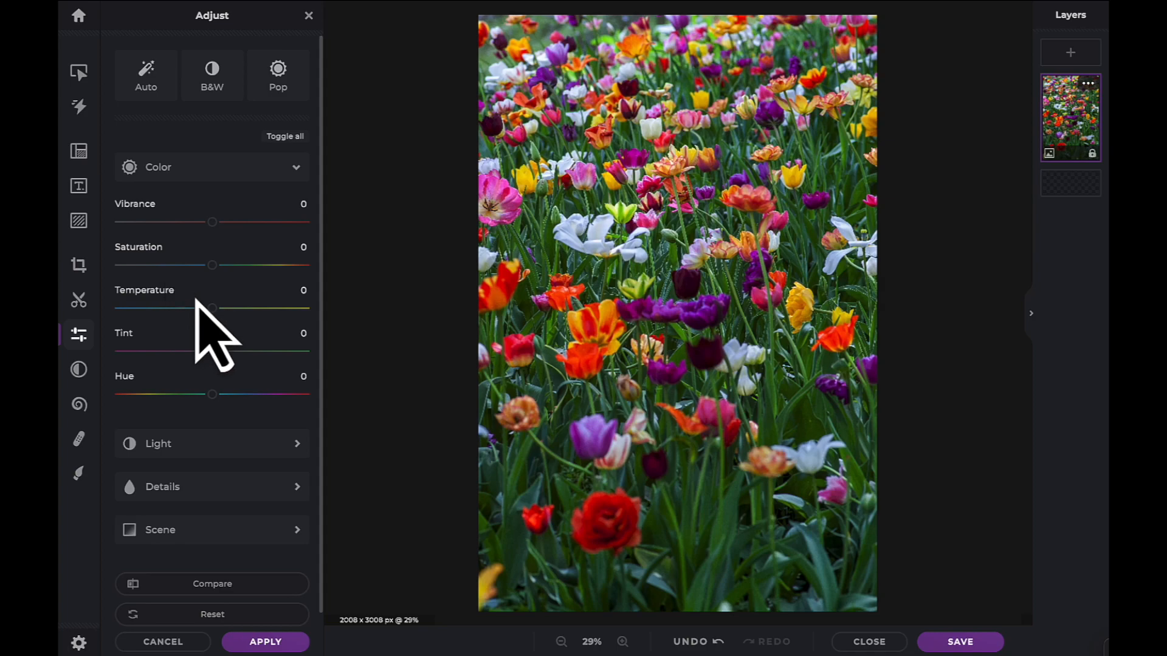
pyautogui.moveTo(212, 308); pyautogui.dragTo(257, 307)
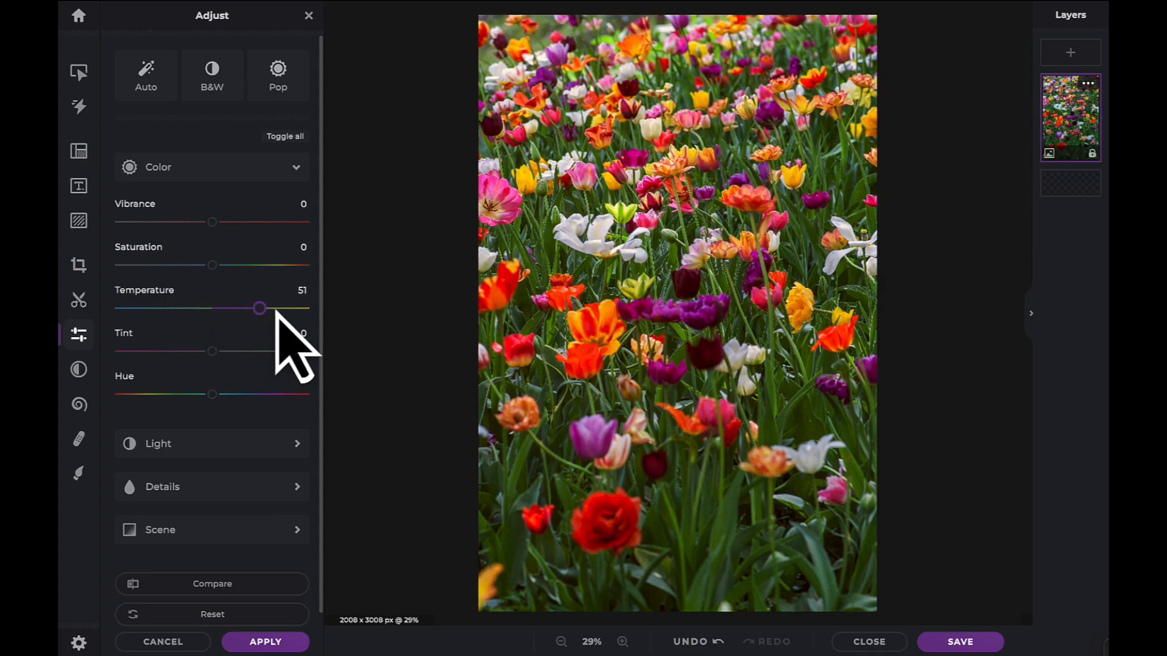
pyautogui.moveTo(259, 308); pyautogui.dragTo(163, 308)
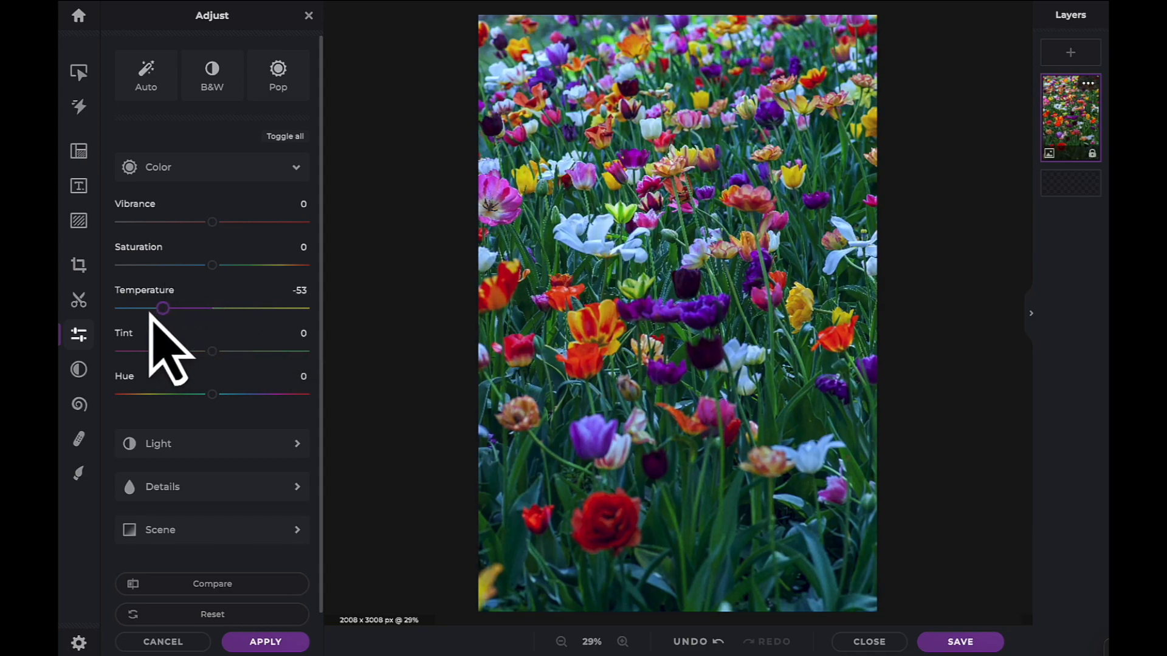
pyautogui.moveTo(163, 307); pyautogui.dragTo(211, 307)
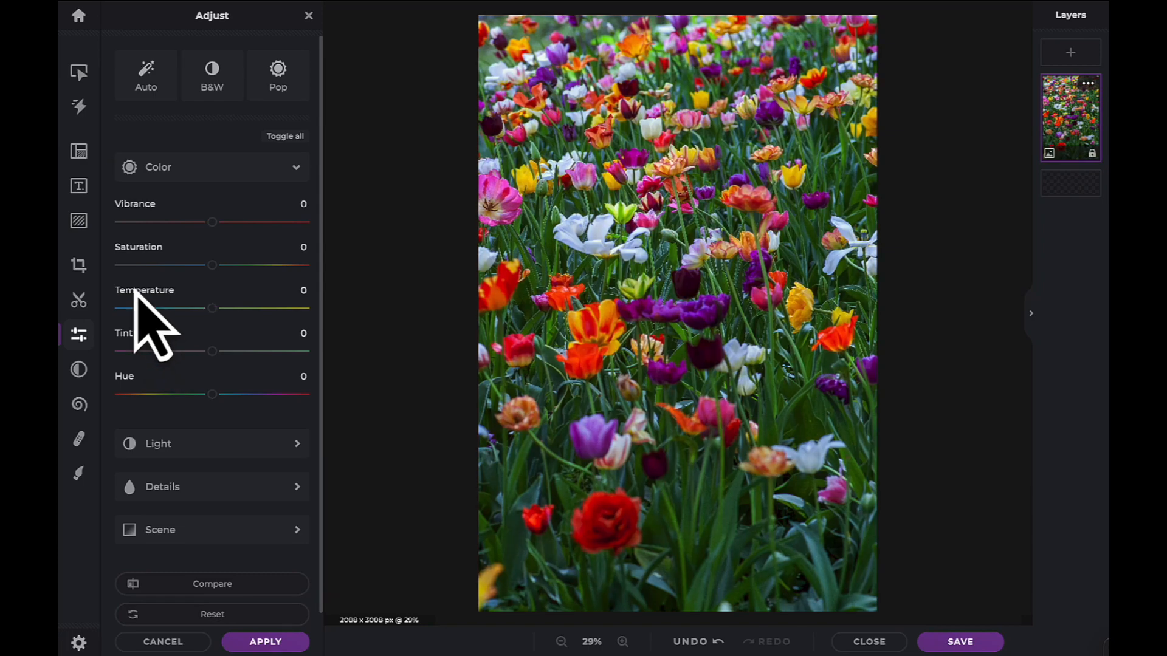
pyautogui.moveTo(211, 350); pyautogui.dragTo(230, 350)
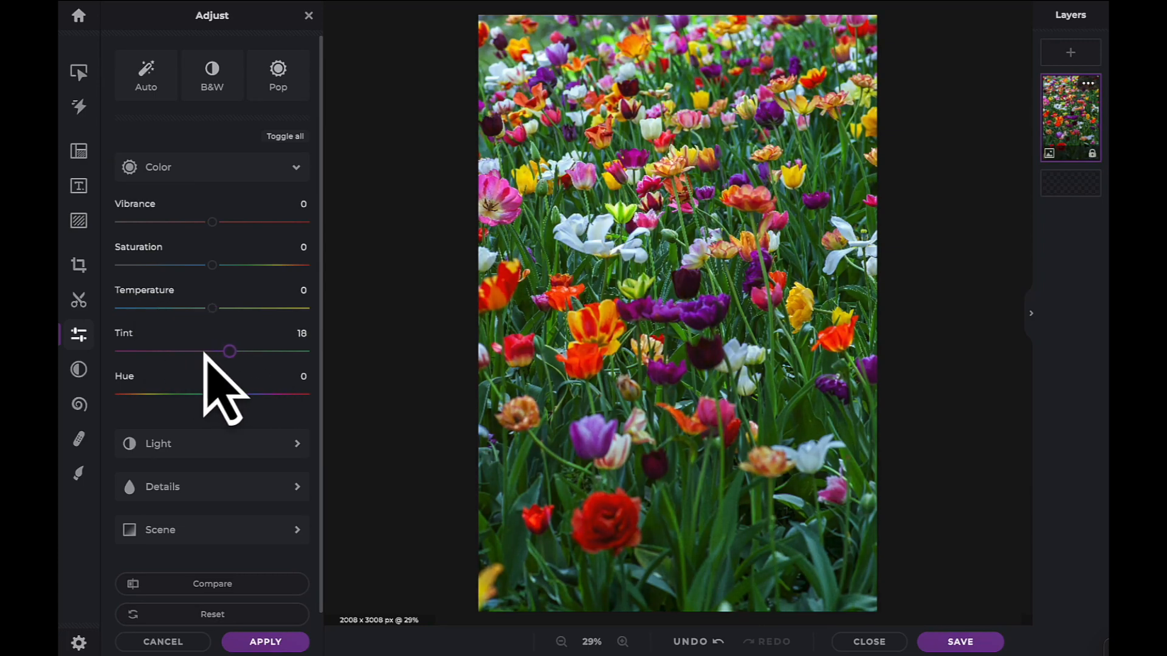
pyautogui.moveTo(229, 350); pyautogui.dragTo(164, 350)
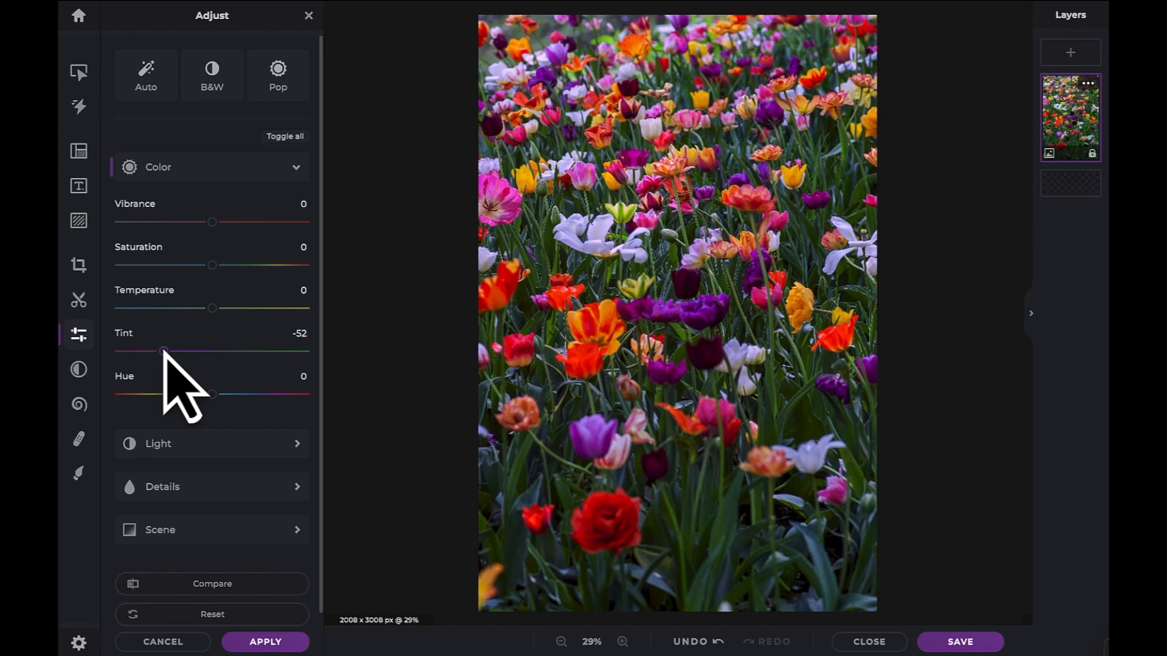
pyautogui.moveTo(164, 351); pyautogui.dragTo(212, 351)
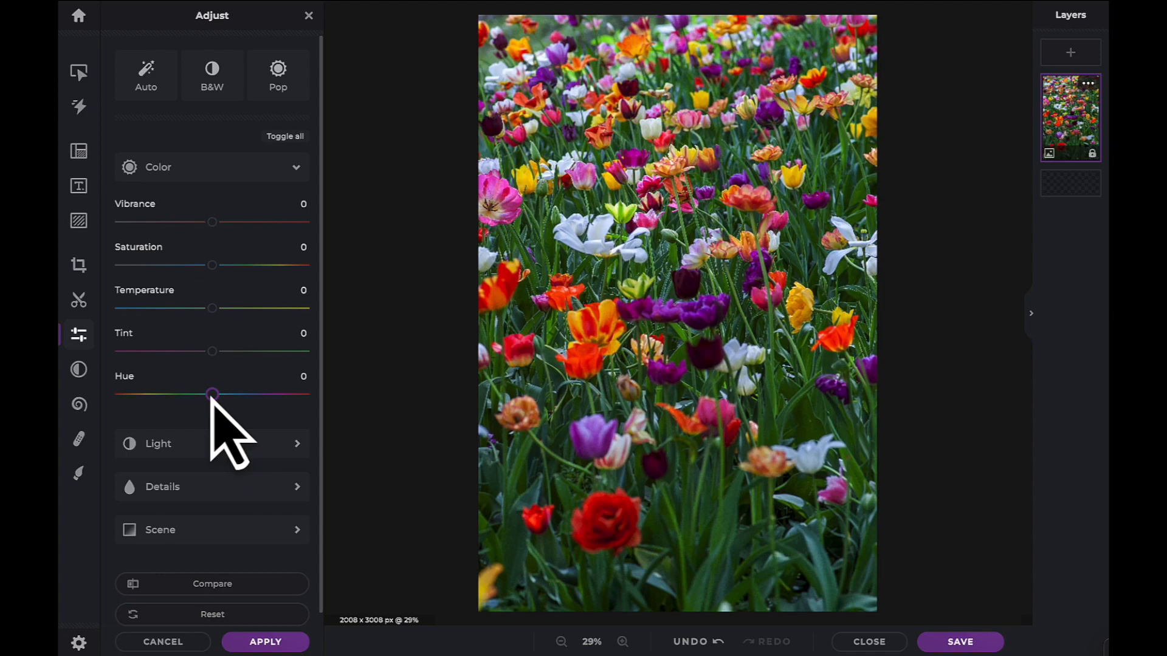
# - Swing Hue through -88, -81 and 48, reset to 0, then settle at about -67 for pink and blue tulips
pyautogui.moveTo(211, 393); pyautogui.dragTo(165, 394)
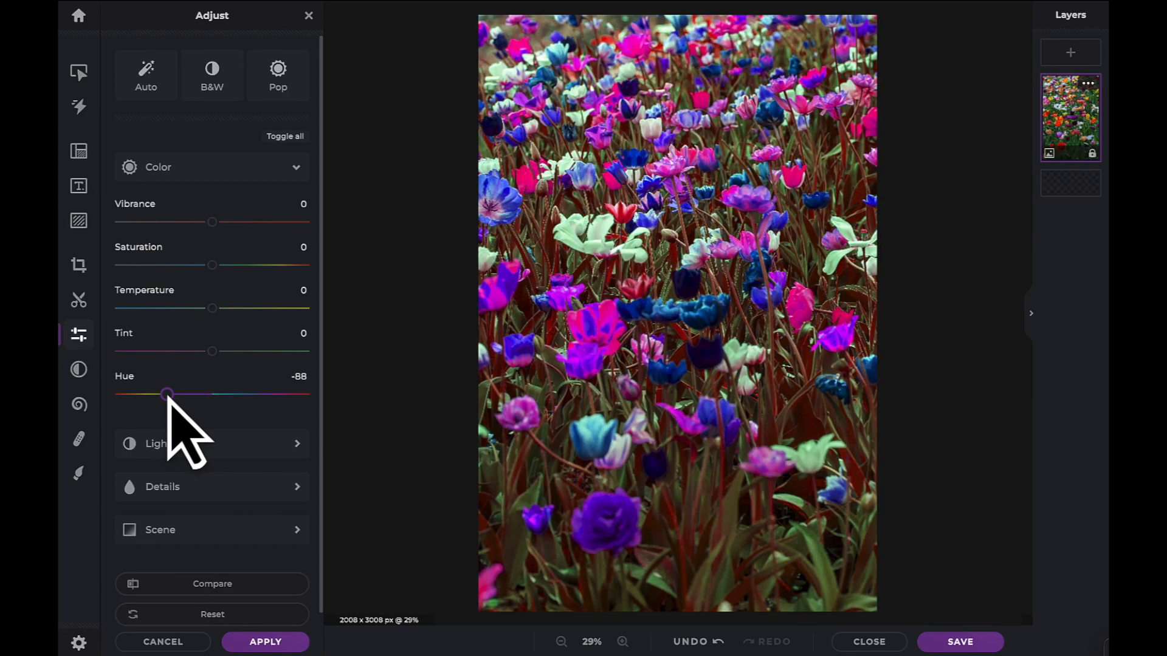
pyautogui.moveTo(166, 394); pyautogui.dragTo(173, 393)
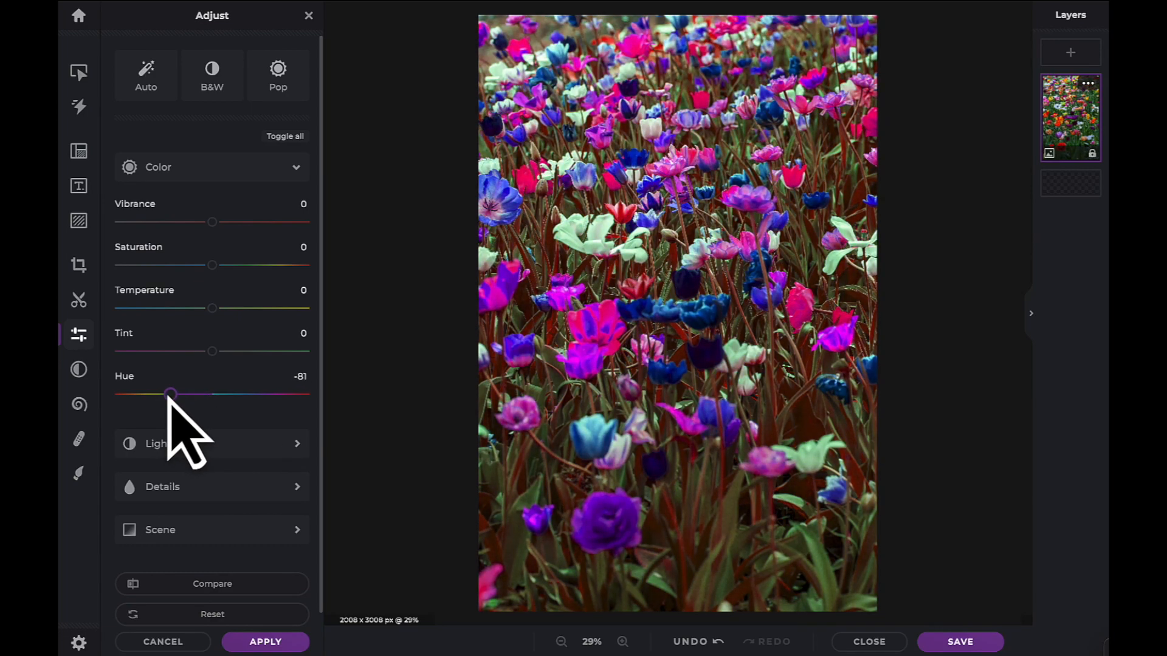
pyautogui.moveTo(171, 394); pyautogui.dragTo(237, 393)
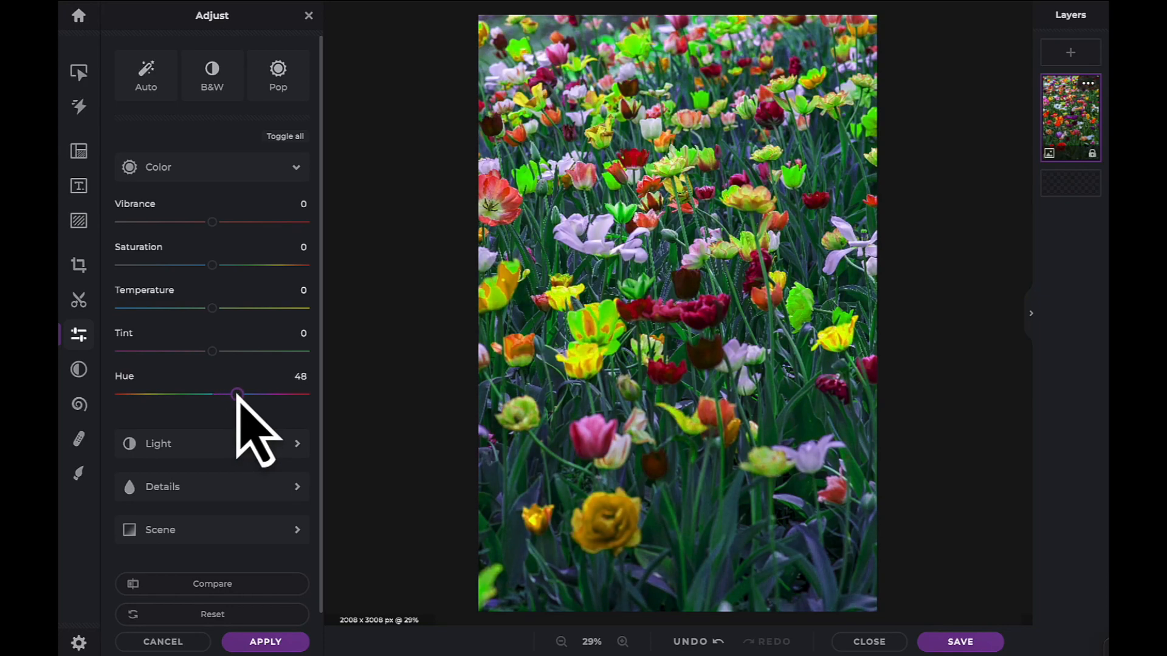
pyautogui.moveTo(237, 393); pyautogui.dragTo(211, 394)
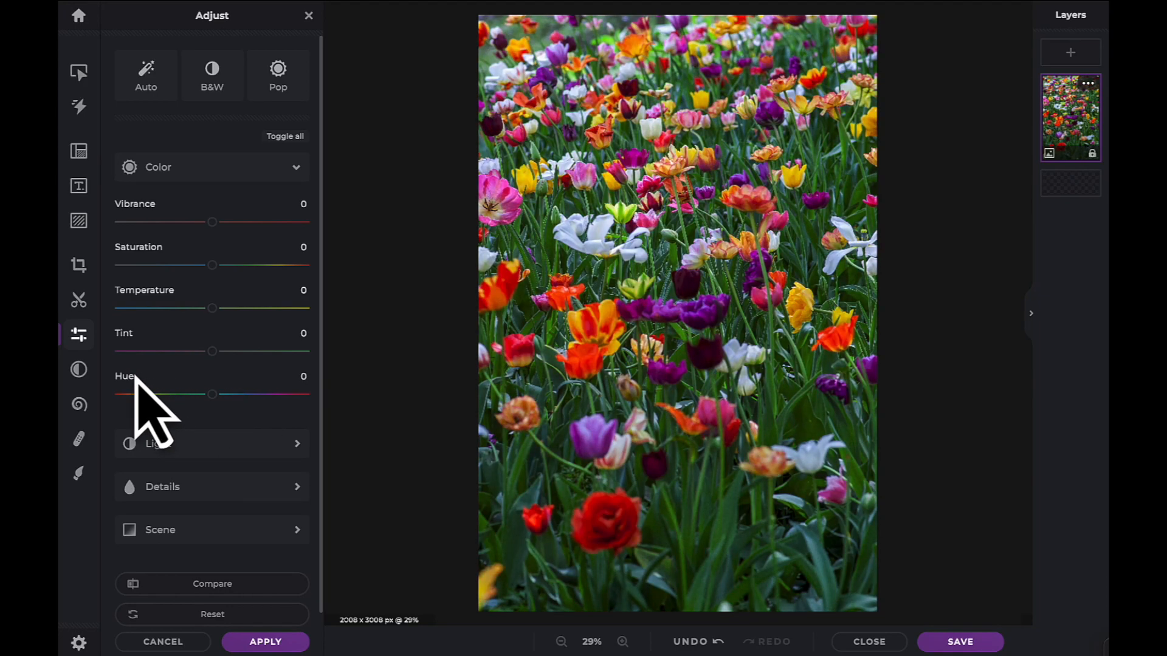
pyautogui.moveTo(212, 394); pyautogui.dragTo(176, 393)
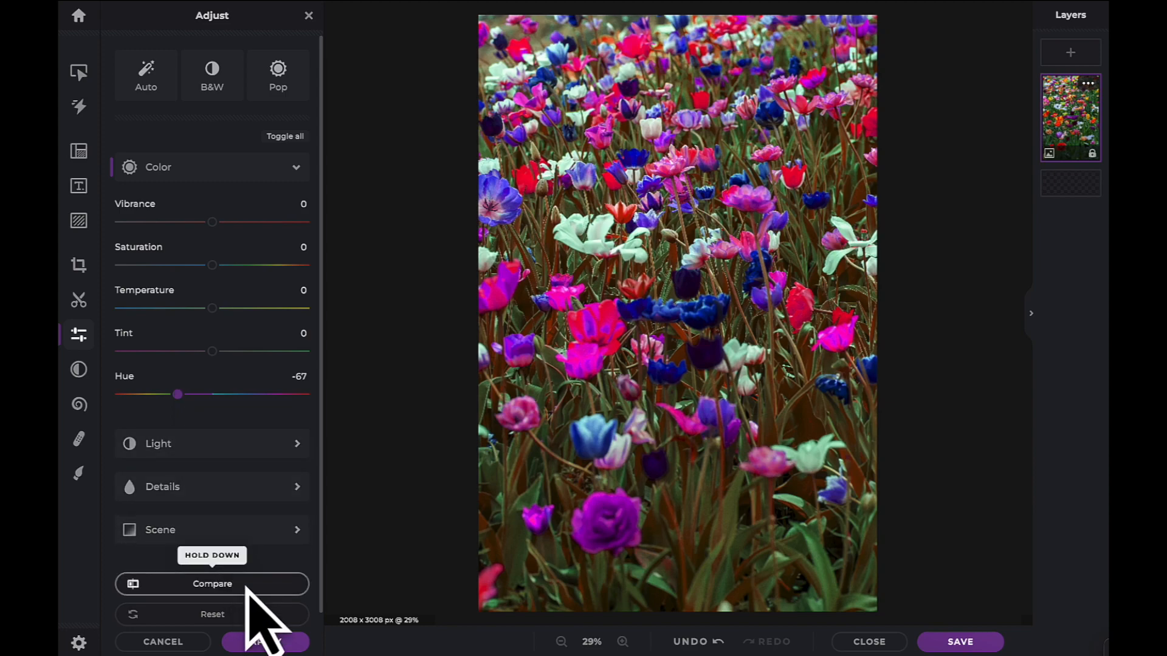
pyautogui.click(211, 583)
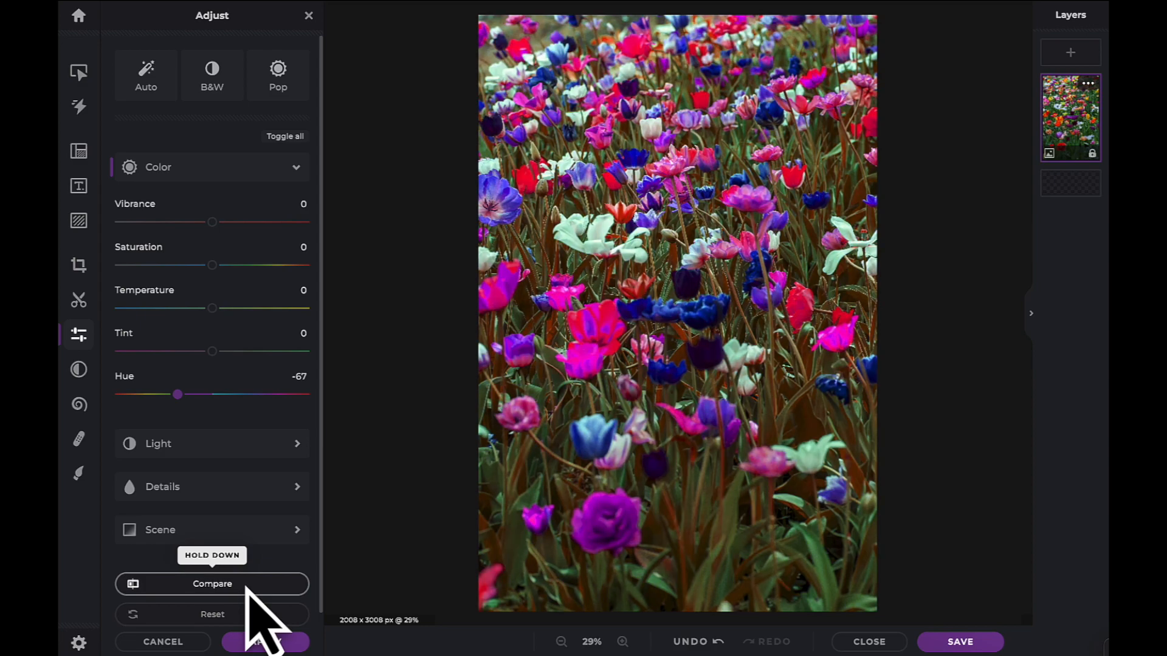
pyautogui.click(211, 584)
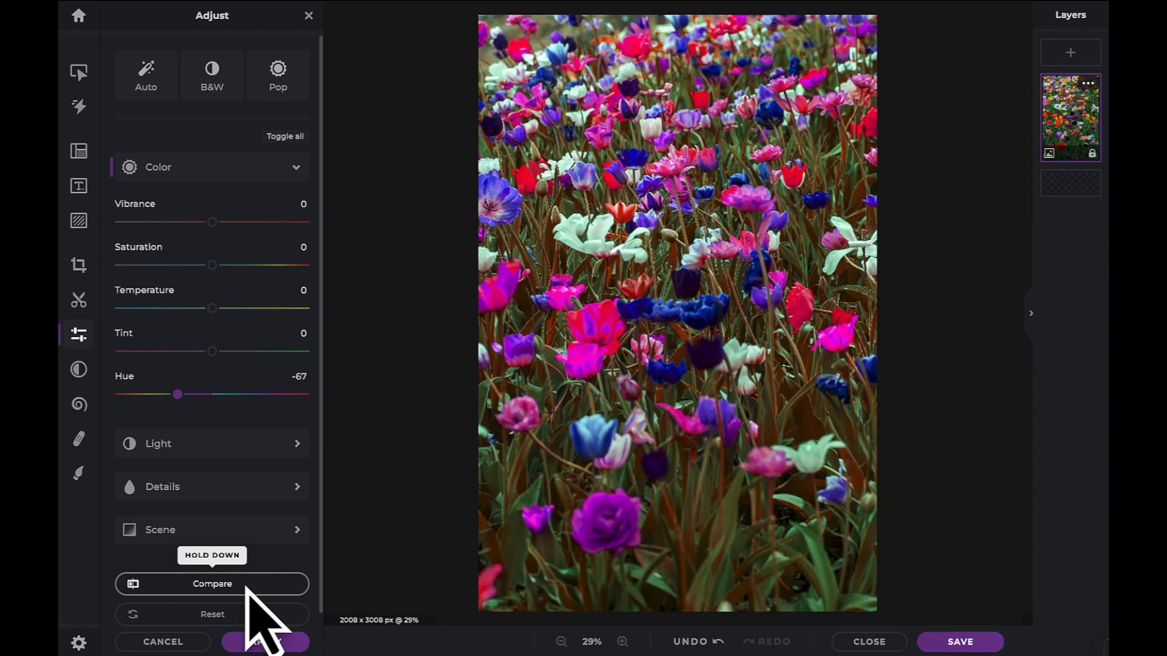